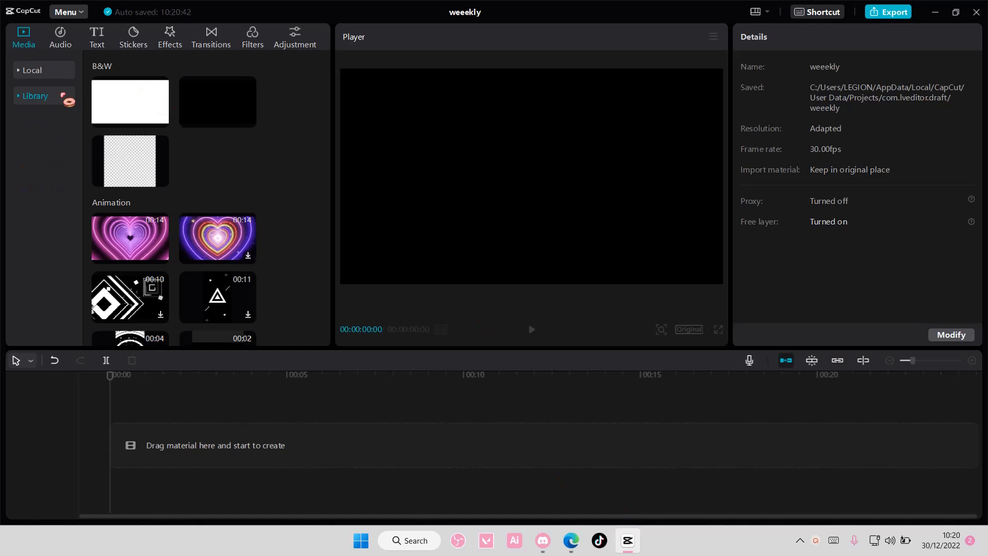
# Add the local weeekly.mp4 clip to the weeekly project's timeline.
pyautogui.click(32, 70)
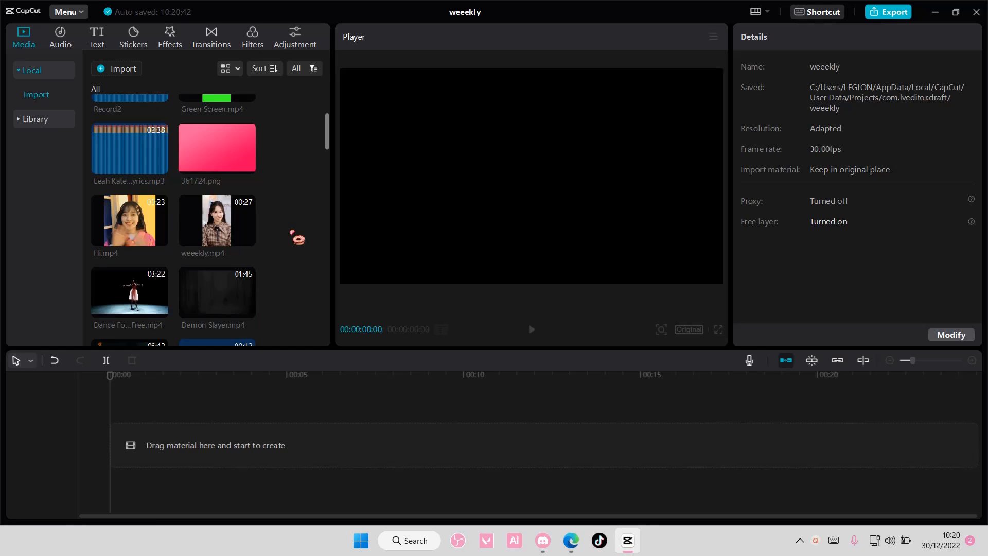
pyautogui.click(248, 238)
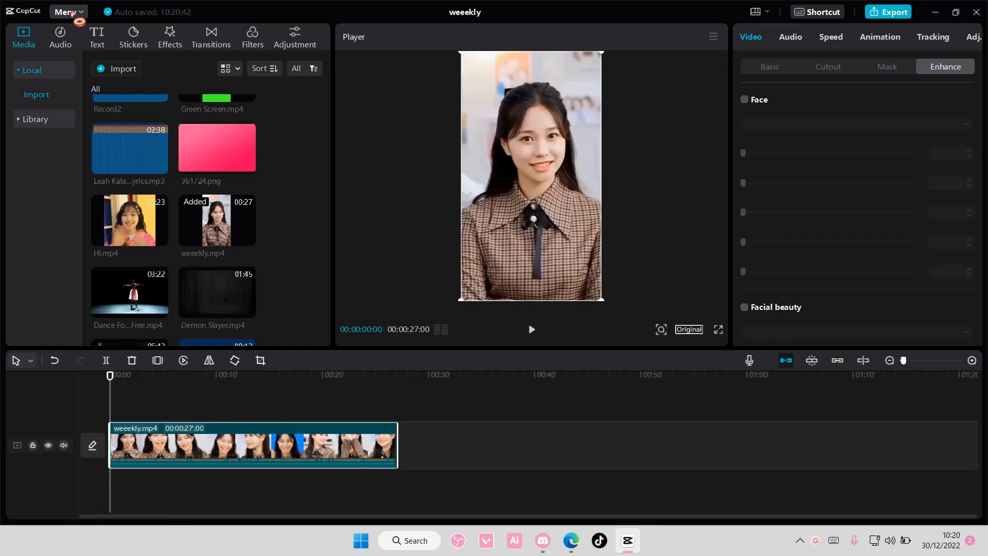
# Return to the home page and duplicate the weeekly project as weeekly-copy.
pyautogui.click(65, 11)
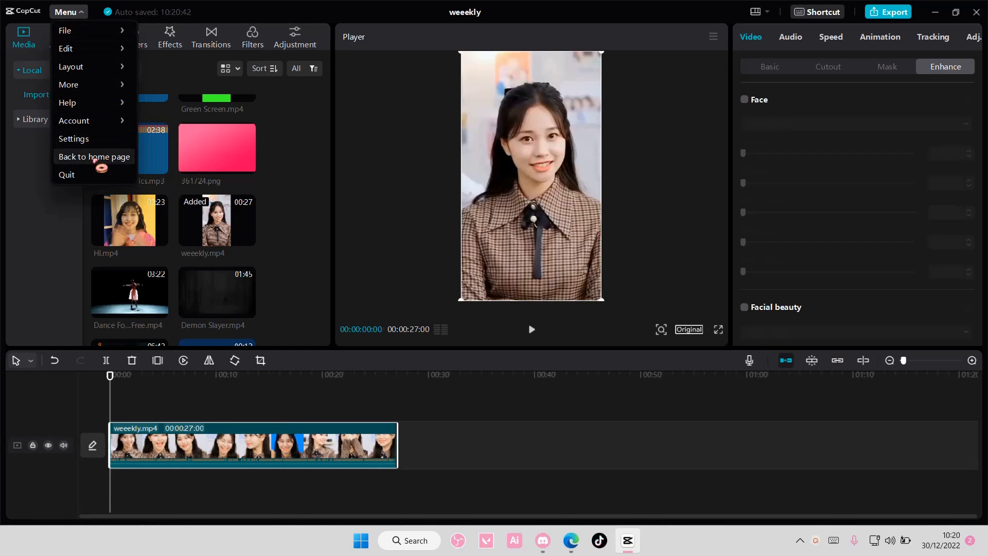
pyautogui.click(93, 156)
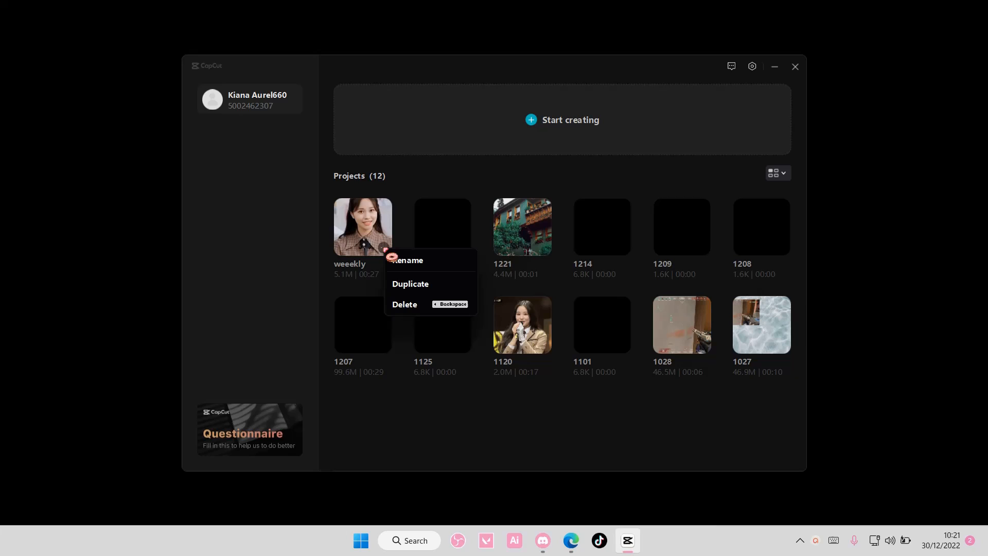
pyautogui.click(410, 284)
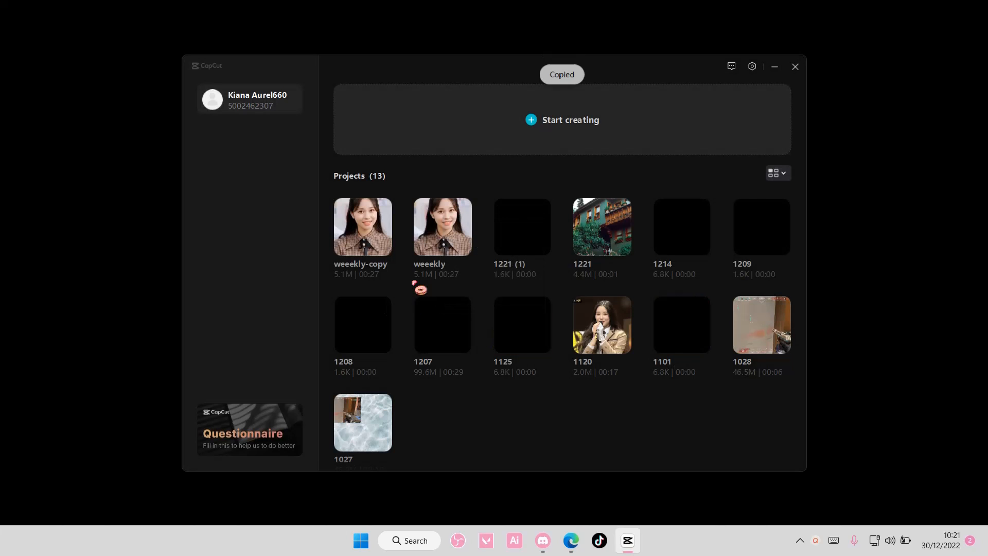